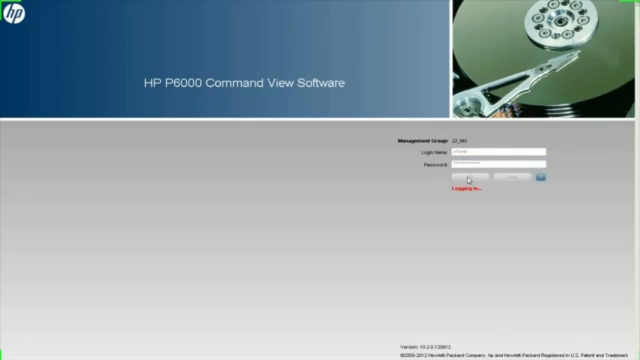
Log in to the P6000 Command View management console
click(466, 178)
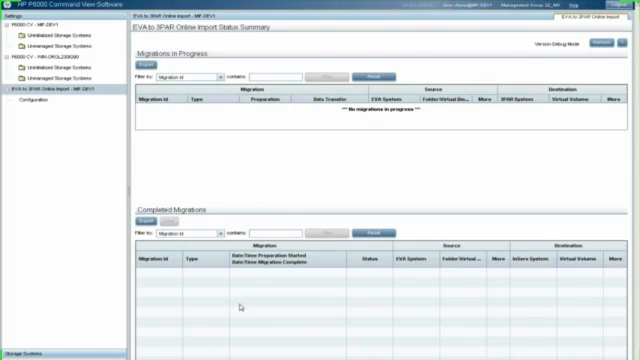
mouse_move(292, 316)
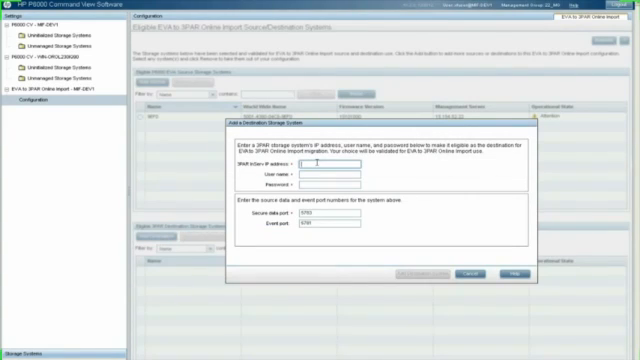
Enter the 3PAR destination system's IP address (15.156) in the Add Destination System form
text(15.156)
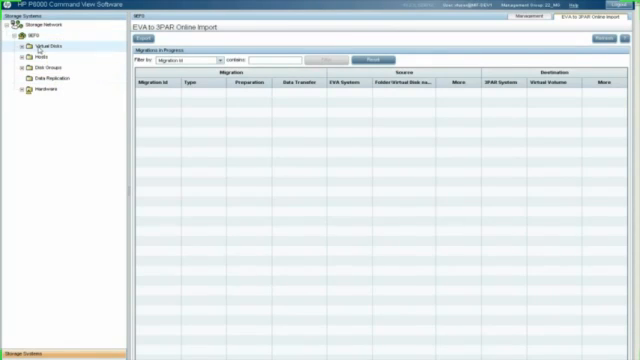
Select the storage system's EVA to 3PAR Online Import node to view Migrations in Progress
click(44, 46)
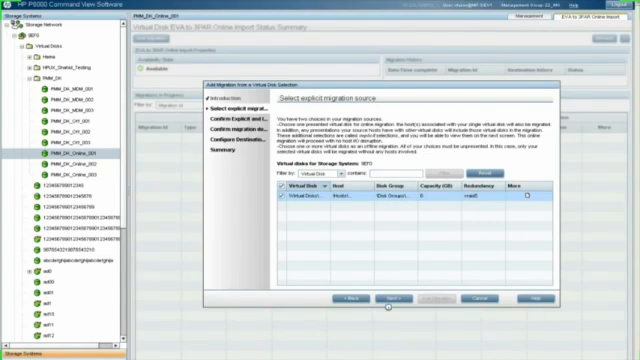
Select the EVA virtual disks as the explicit migration source and continue to destination volumes
click(388, 300)
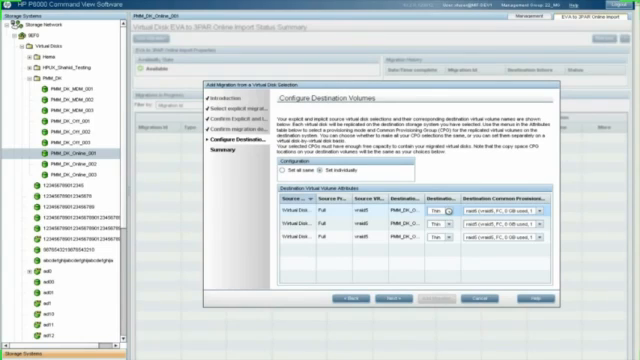
mouse_move(448, 212)
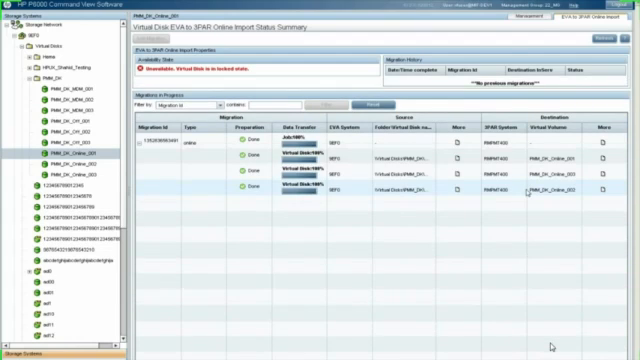
Clear the completed migrations from the Online Import status summary
click(600, 36)
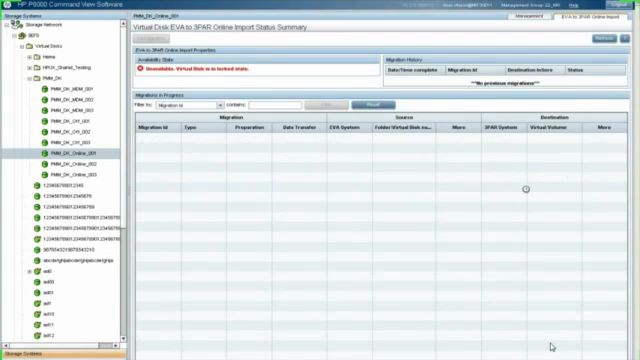